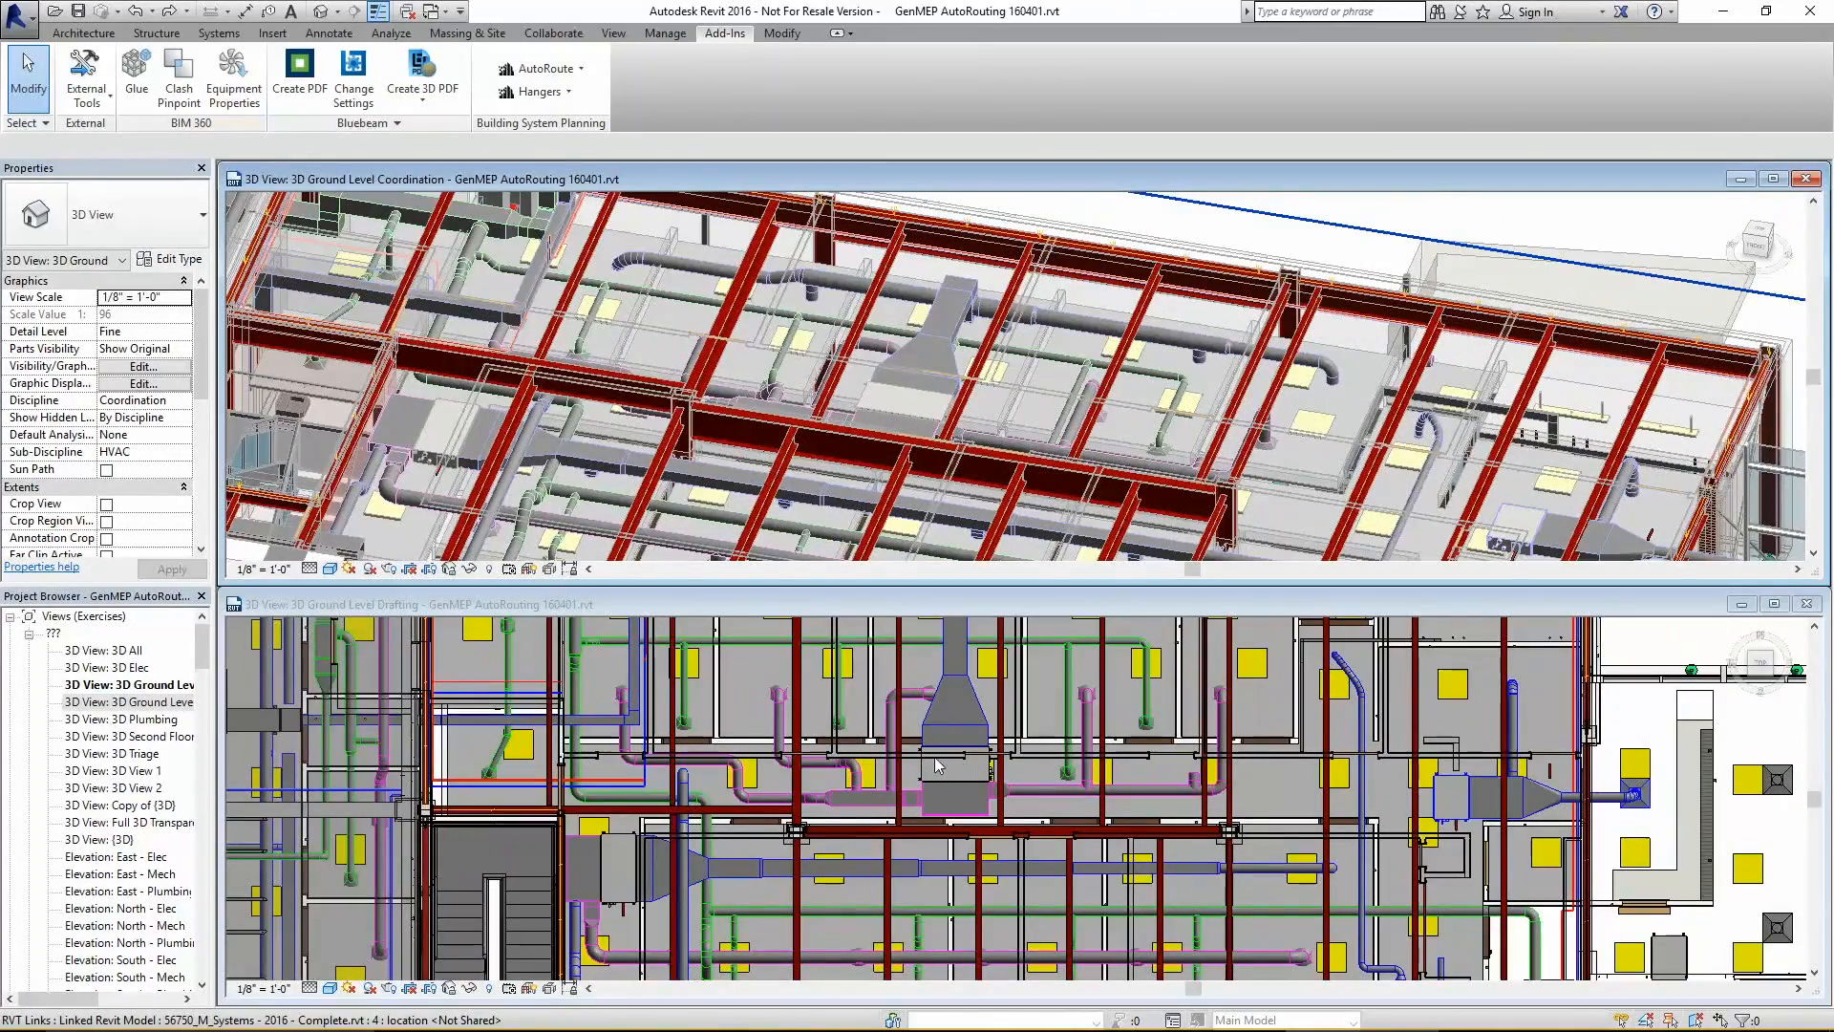
Create a GUI AutoRoute following walls and ceilings with late alignment to the destination
left_click(536, 68)
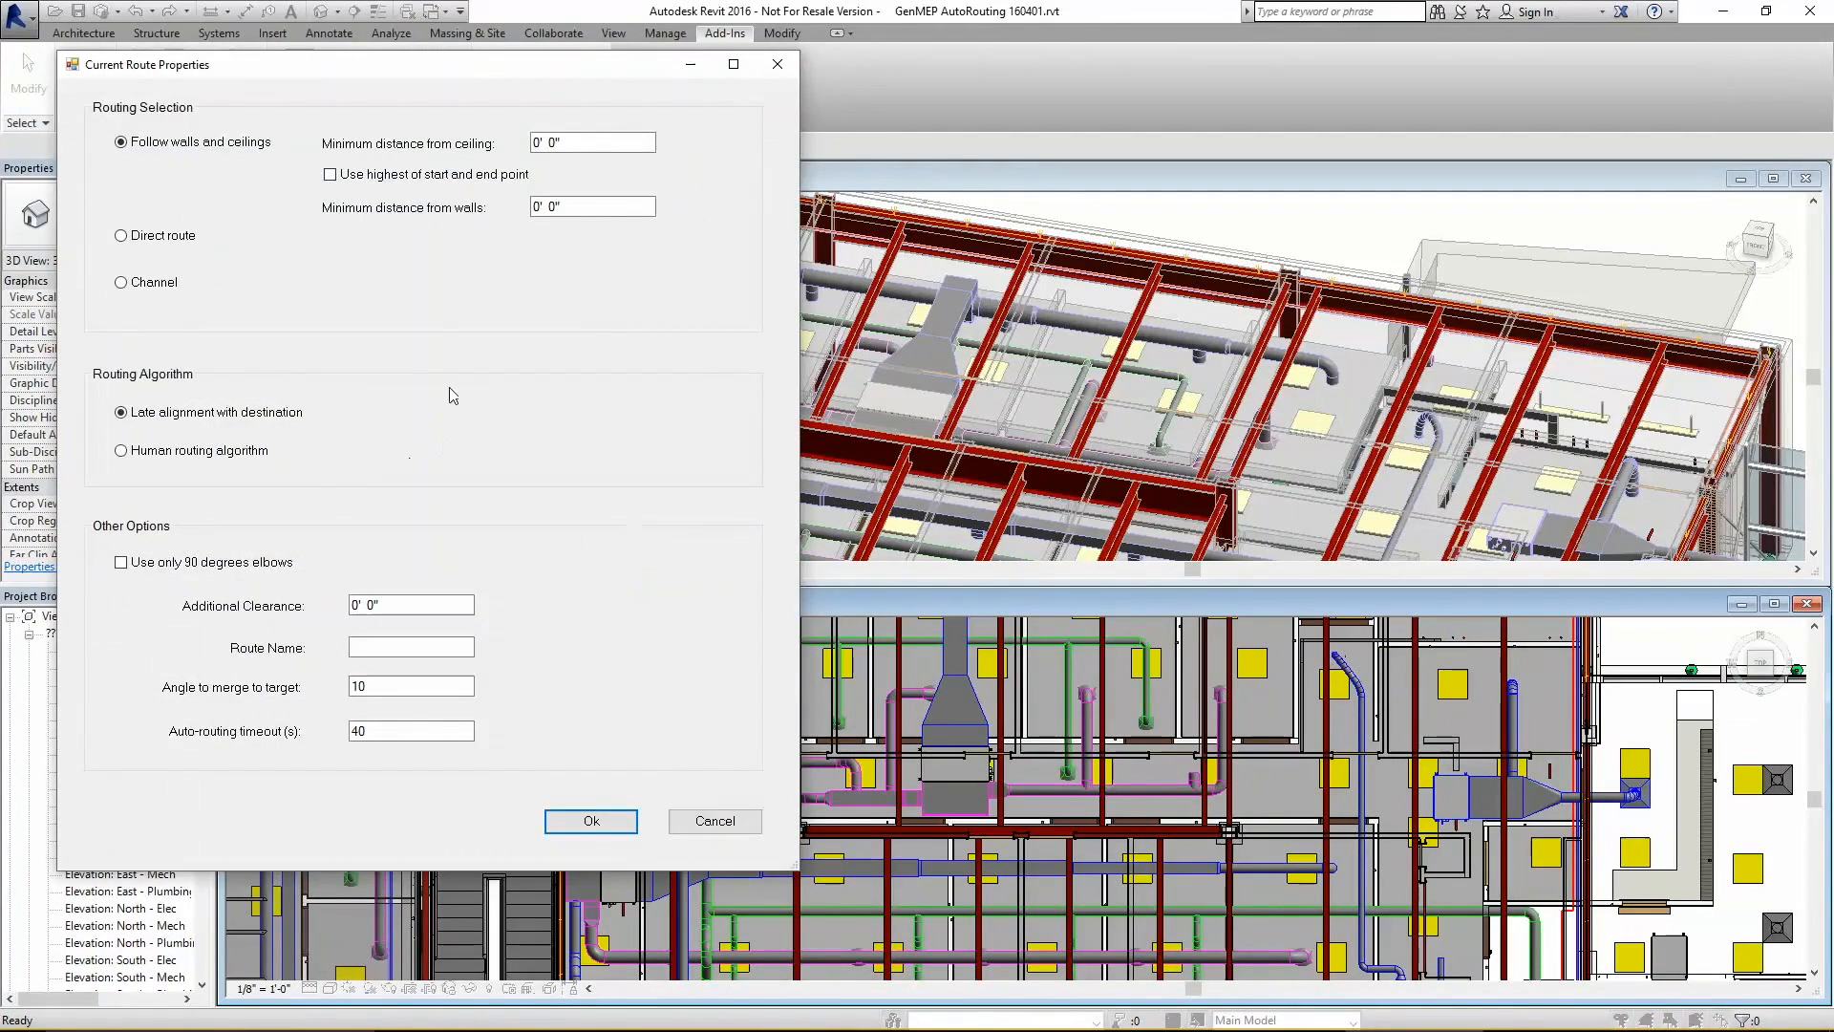
left_click(331, 173)
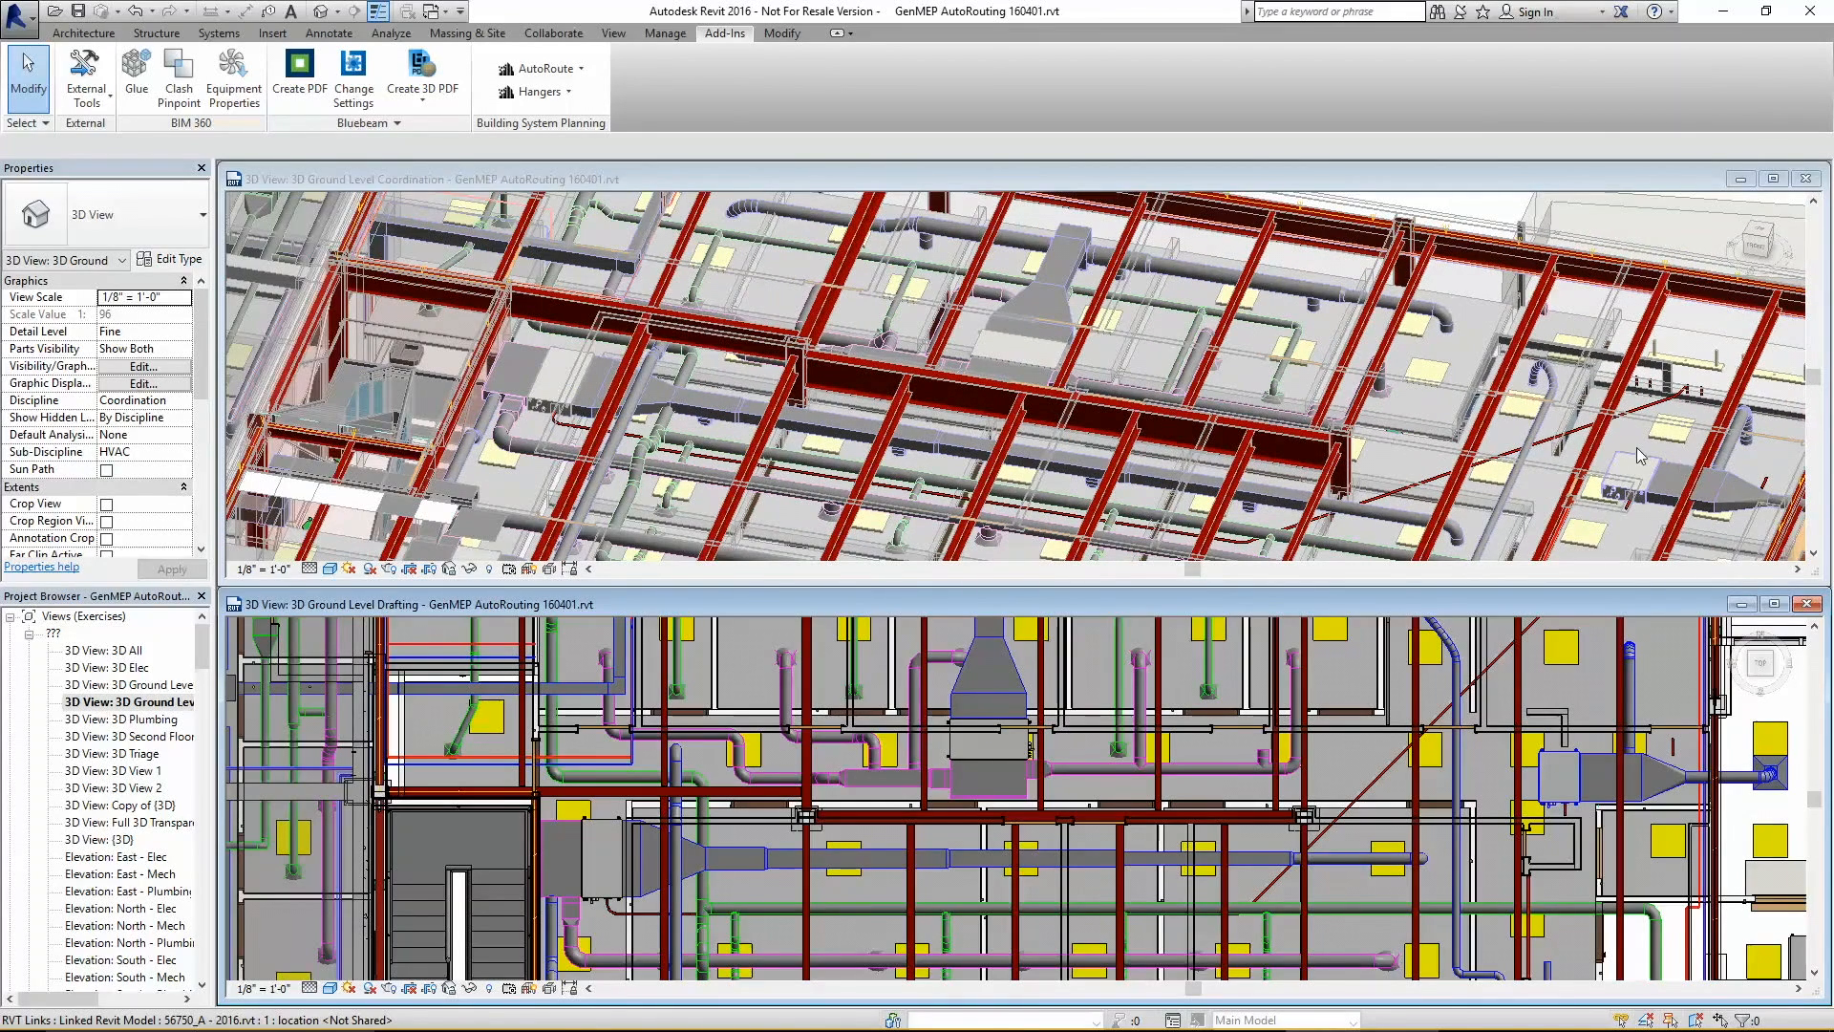
mouse_move(536, 68)
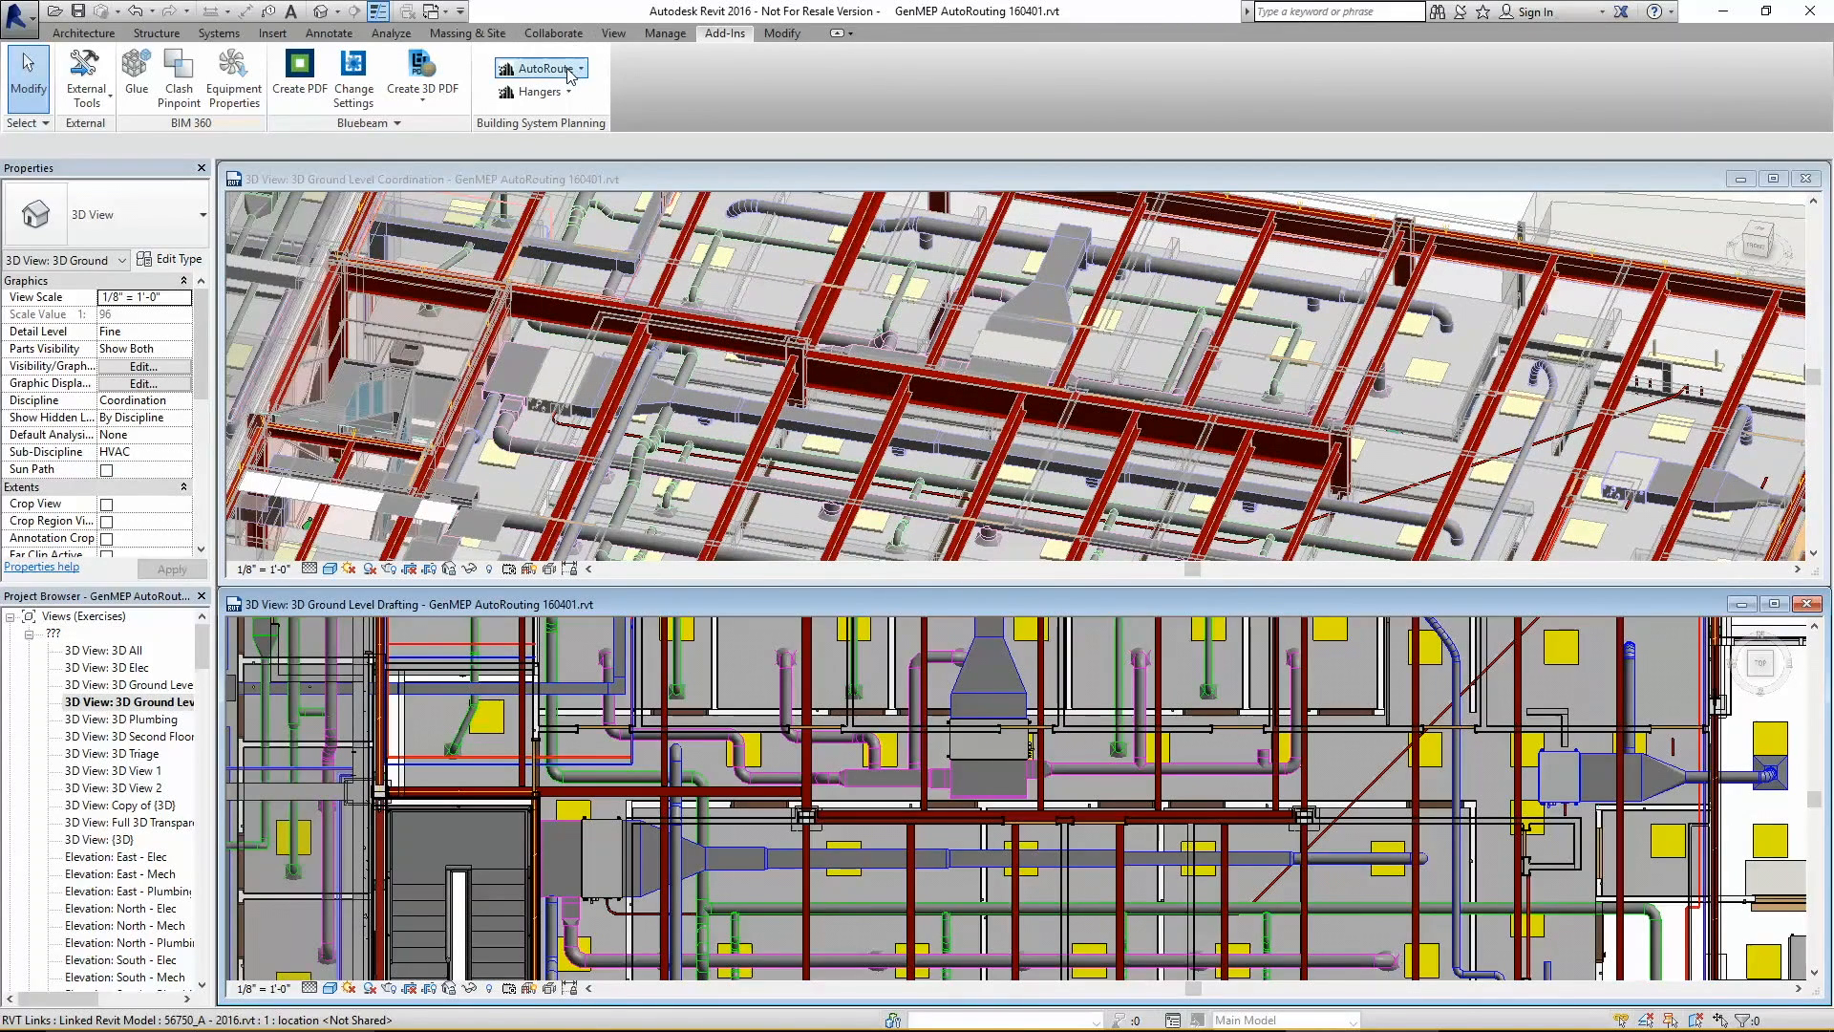
Export the route's start and target points to route 04.xml in Batch Routes
left_click(542, 67)
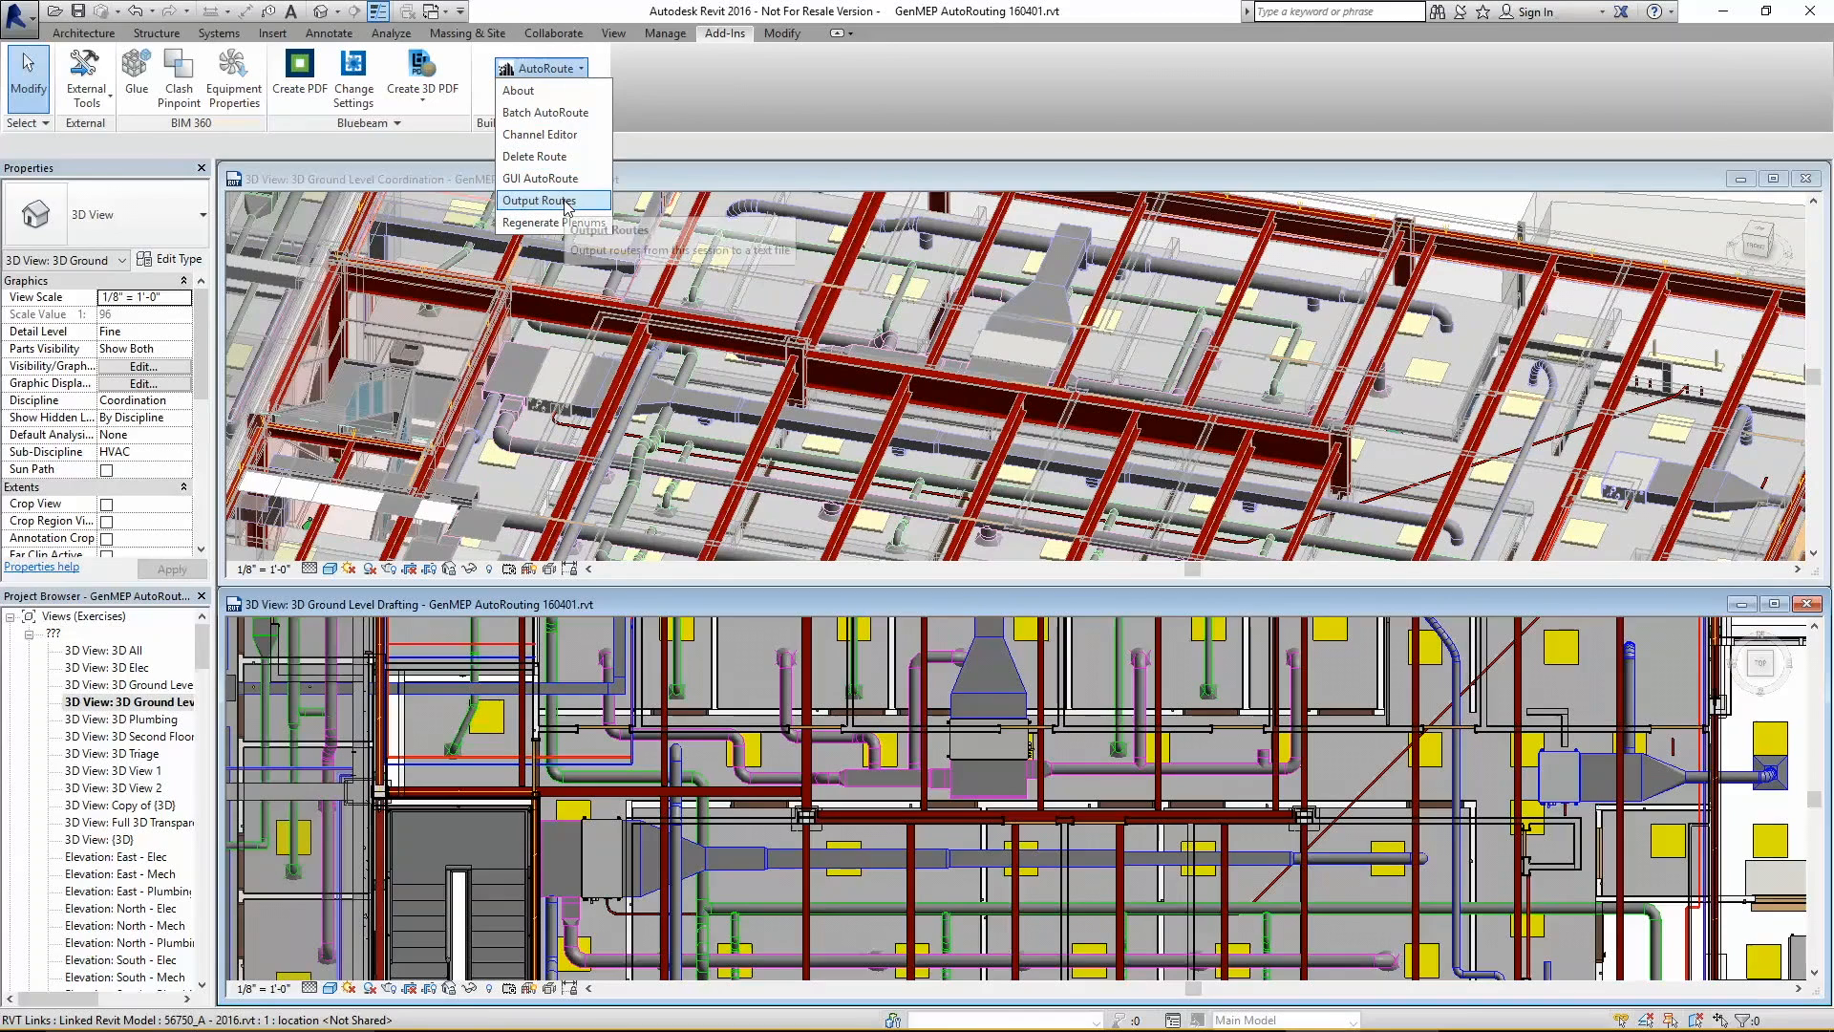
left_click(538, 200)
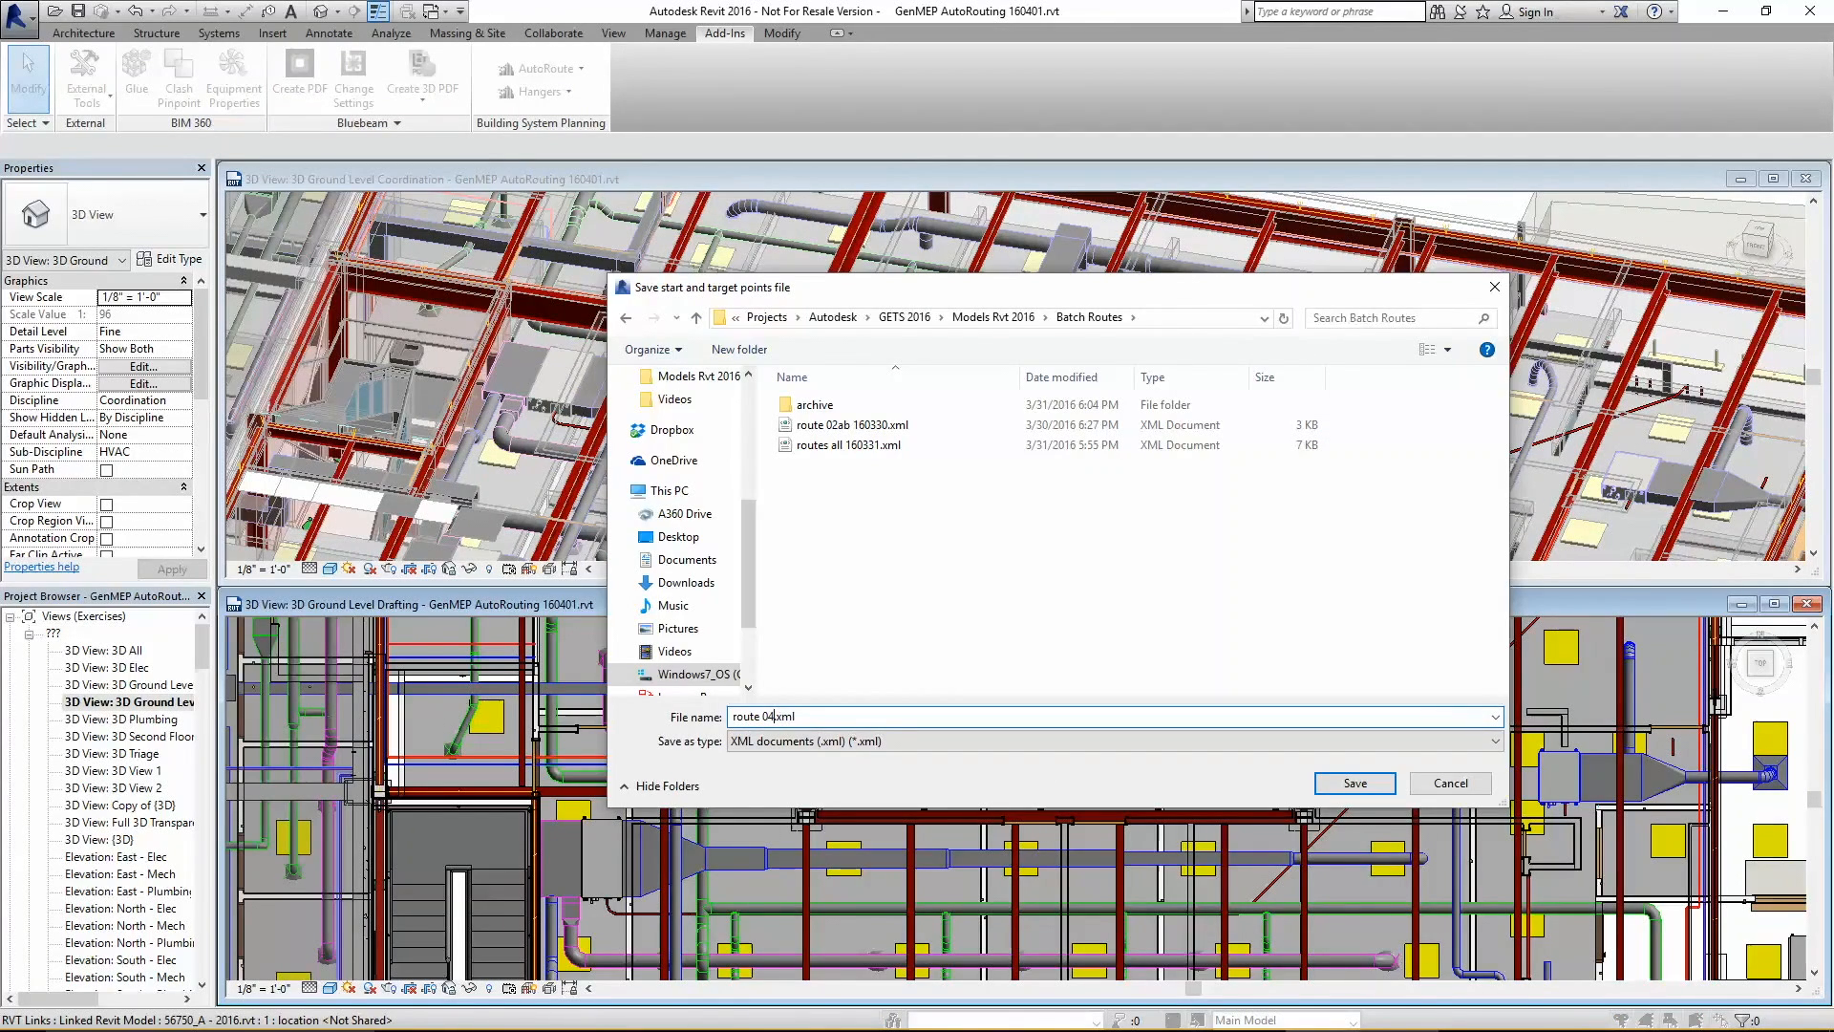
left_click(1353, 782)
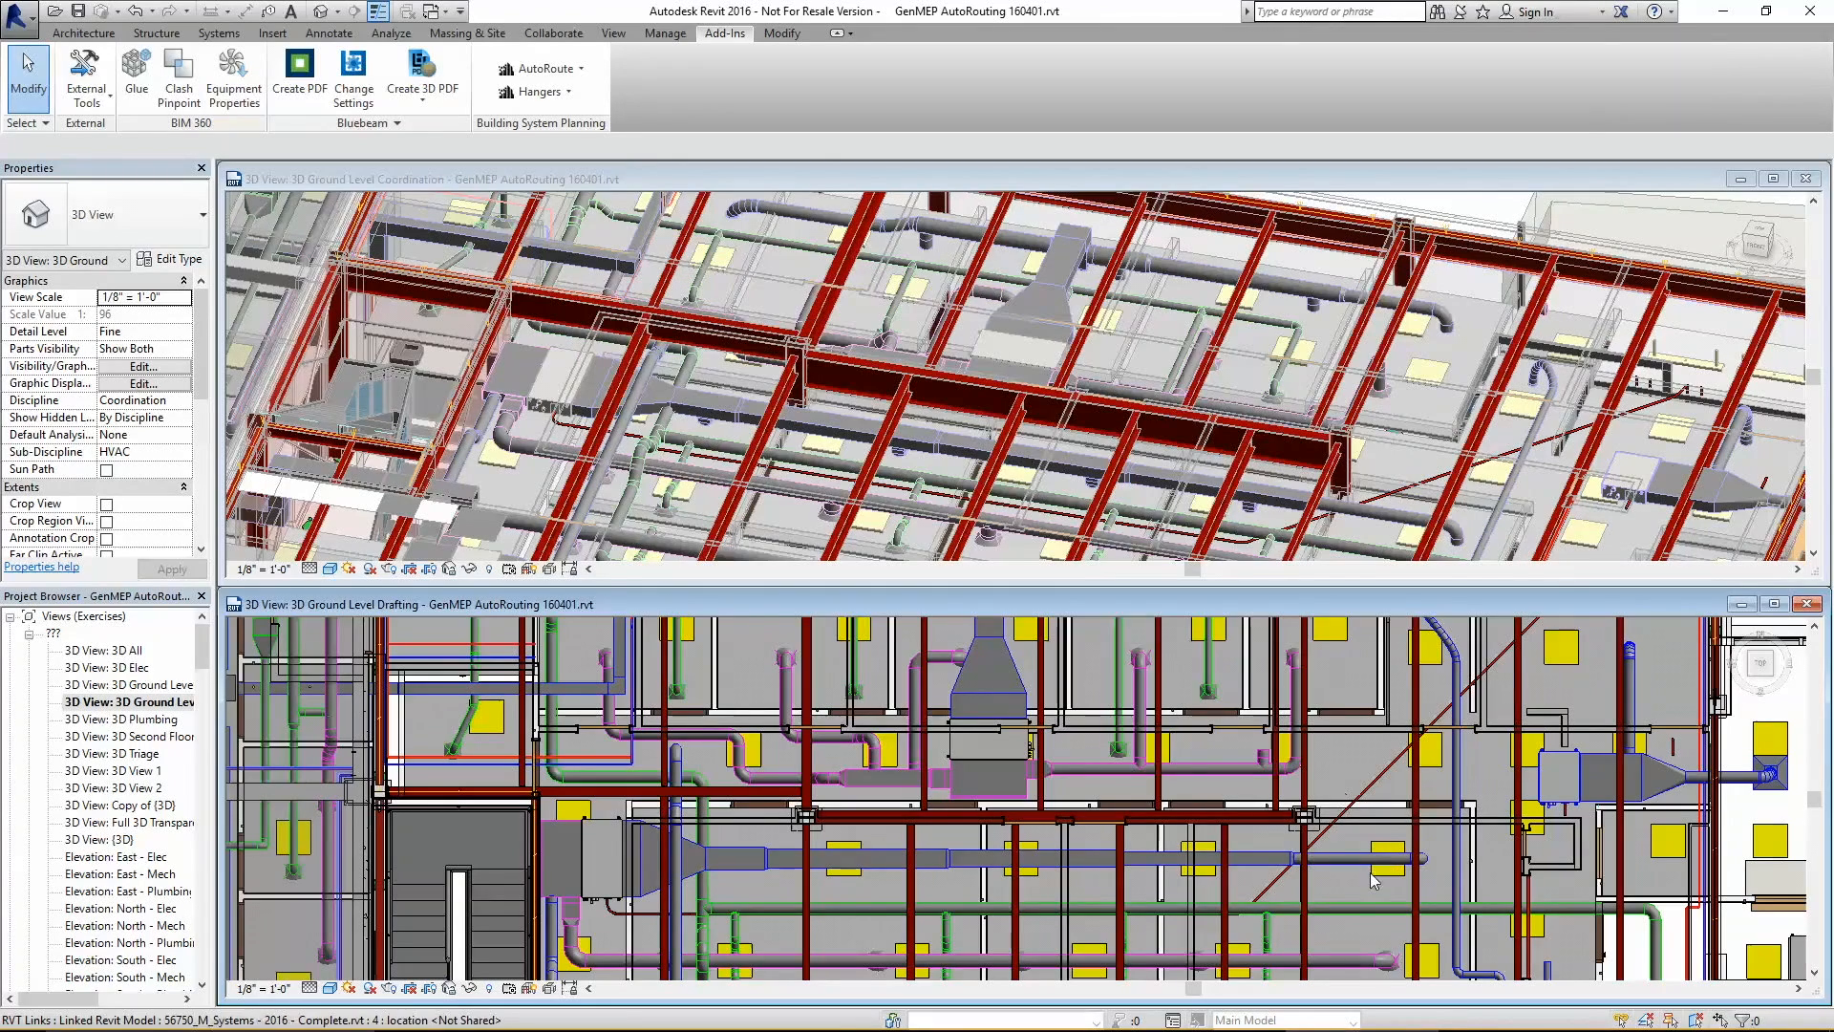
mouse_move(605, 948)
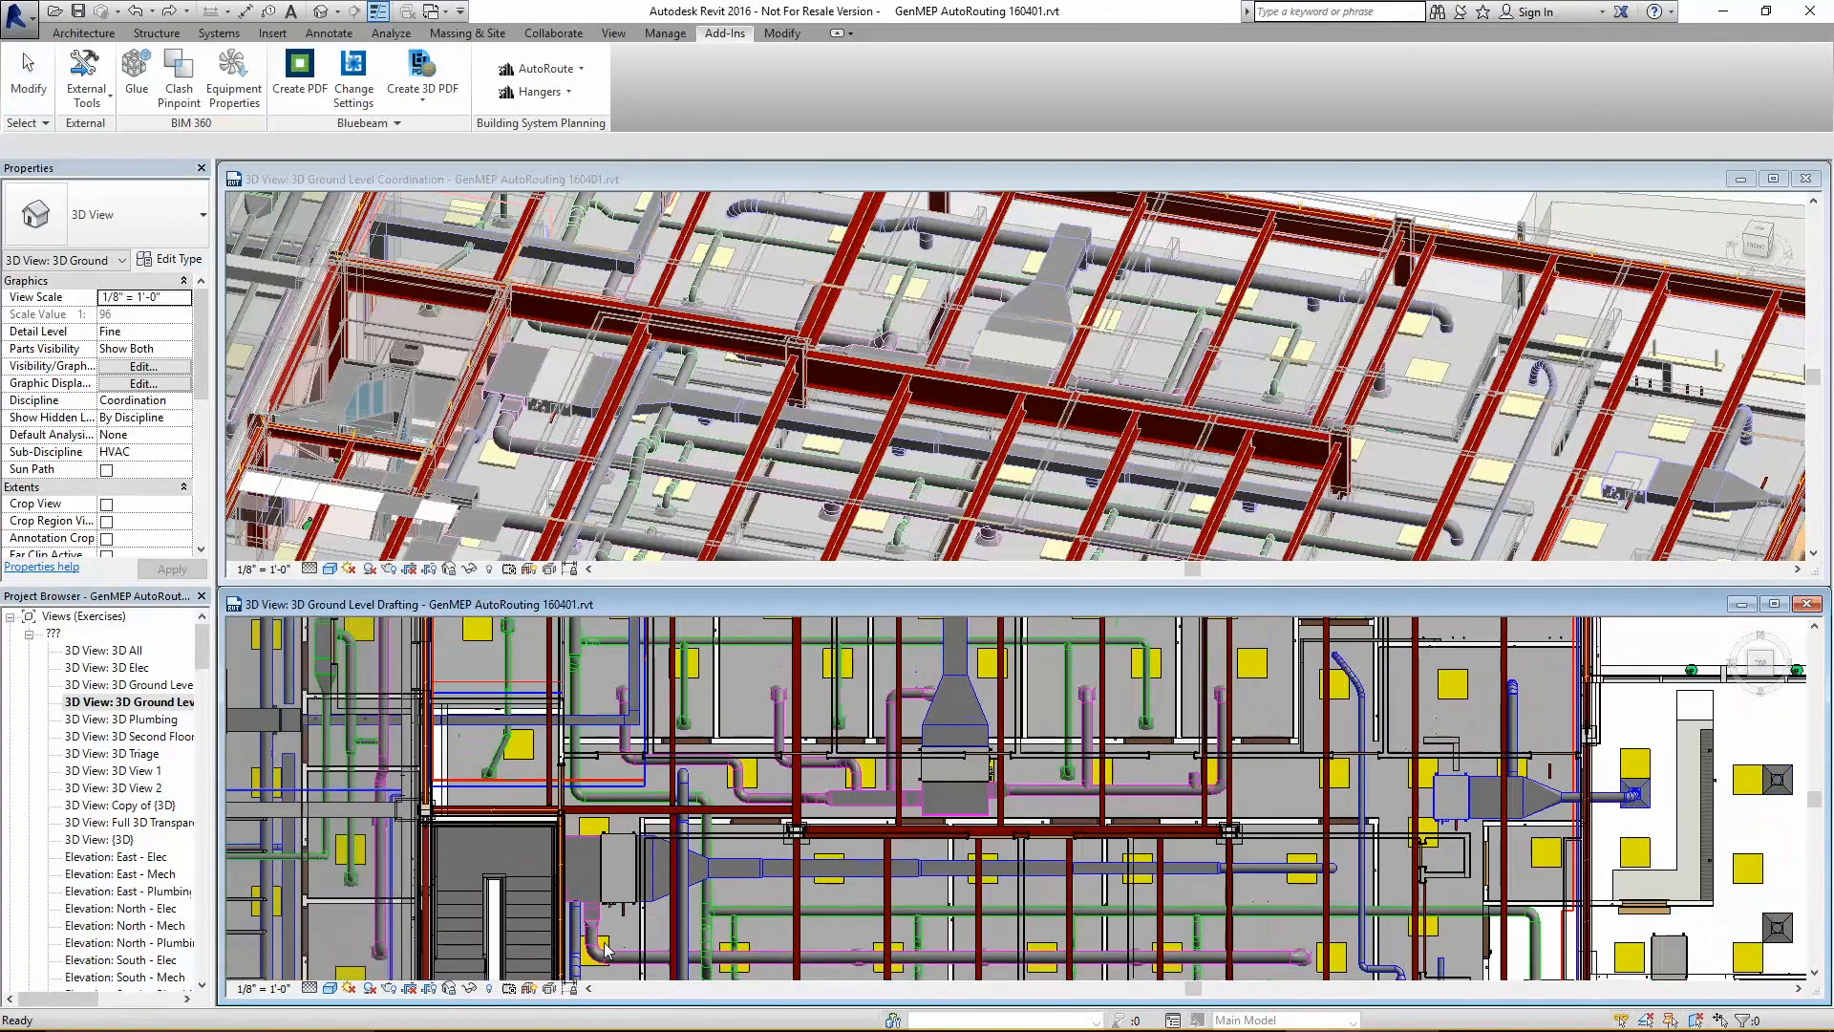
mouse_move(772, 350)
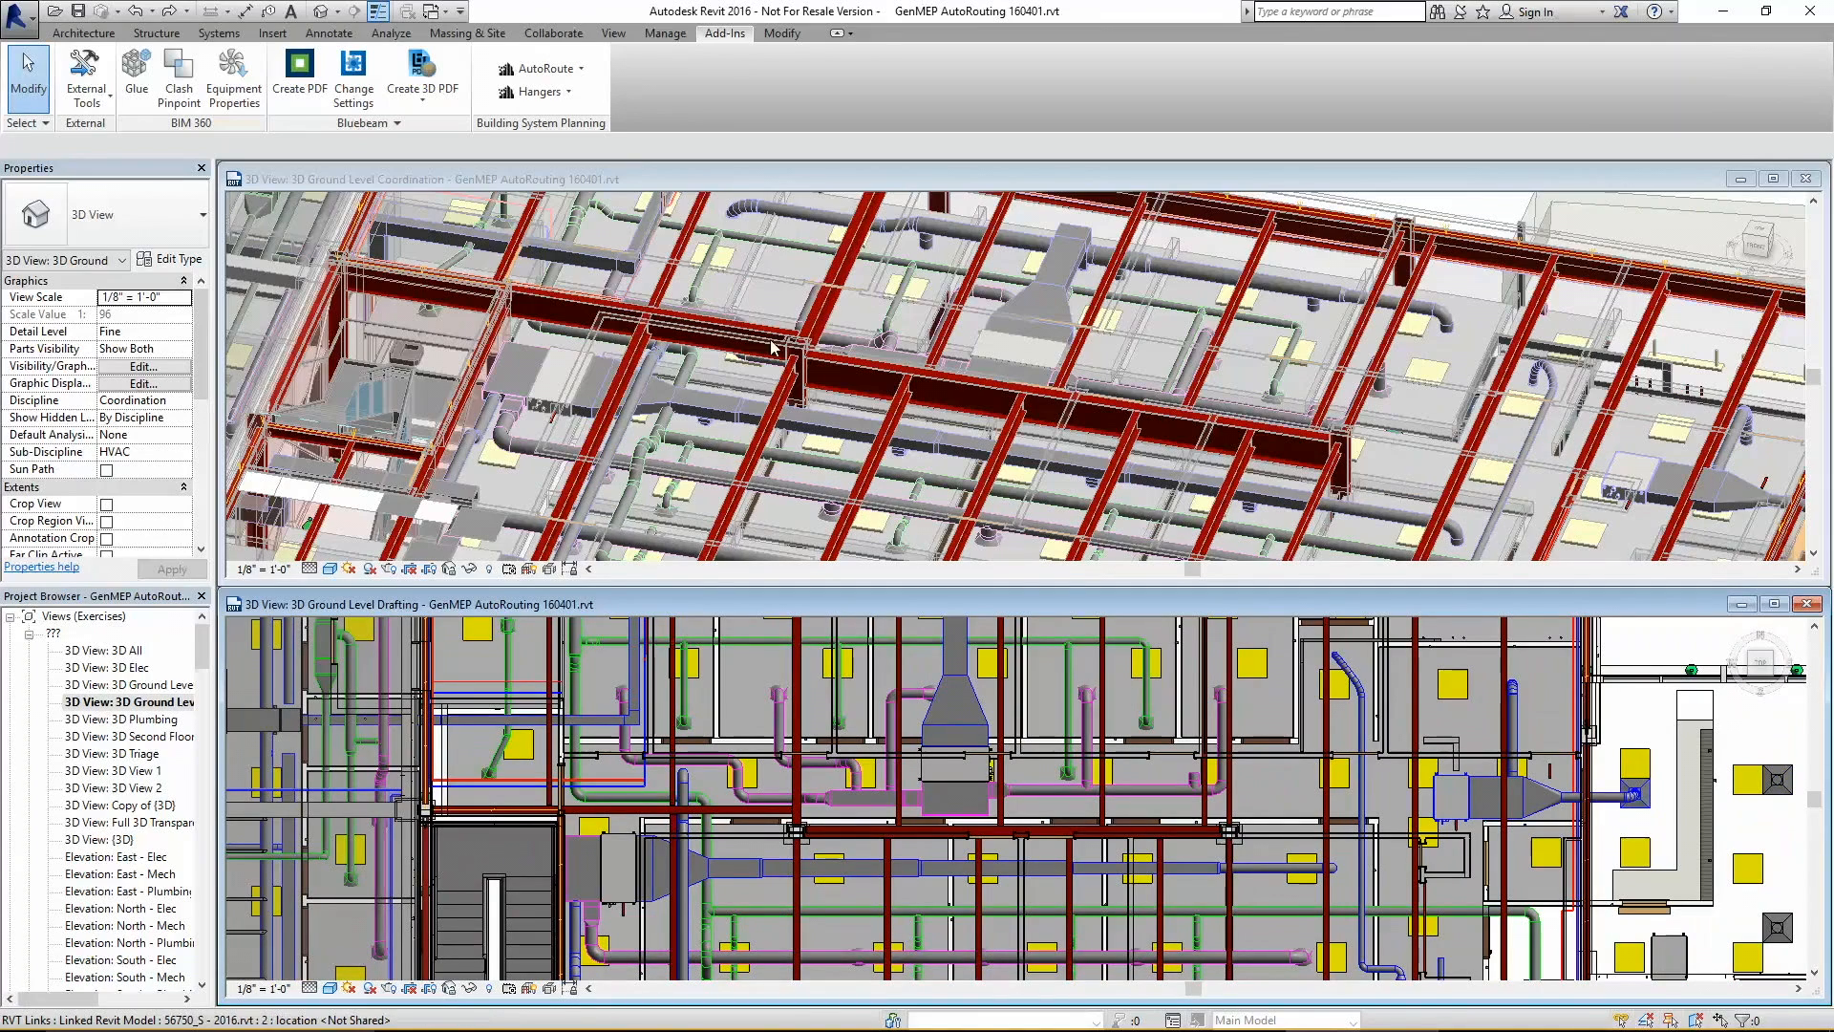
Run Batch AutoRoute on route 04.xml to recompute the routes
left_click(542, 68)
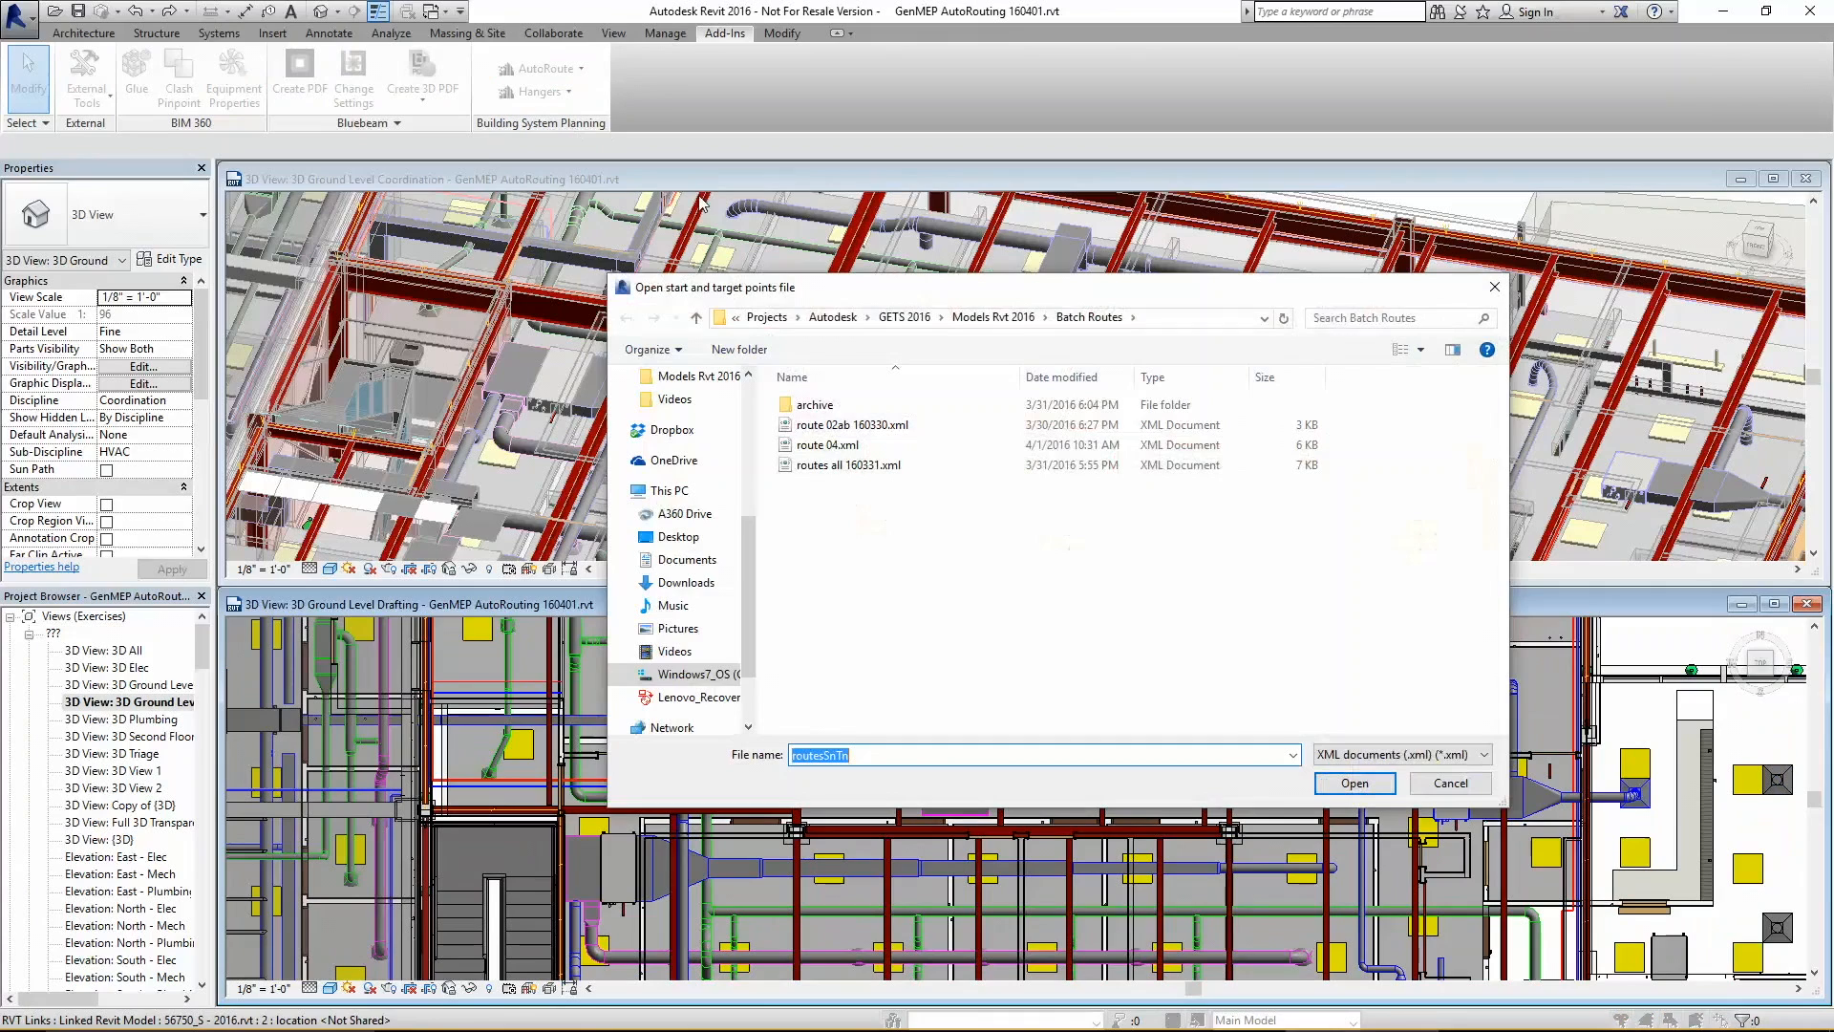
left_click(826, 445)
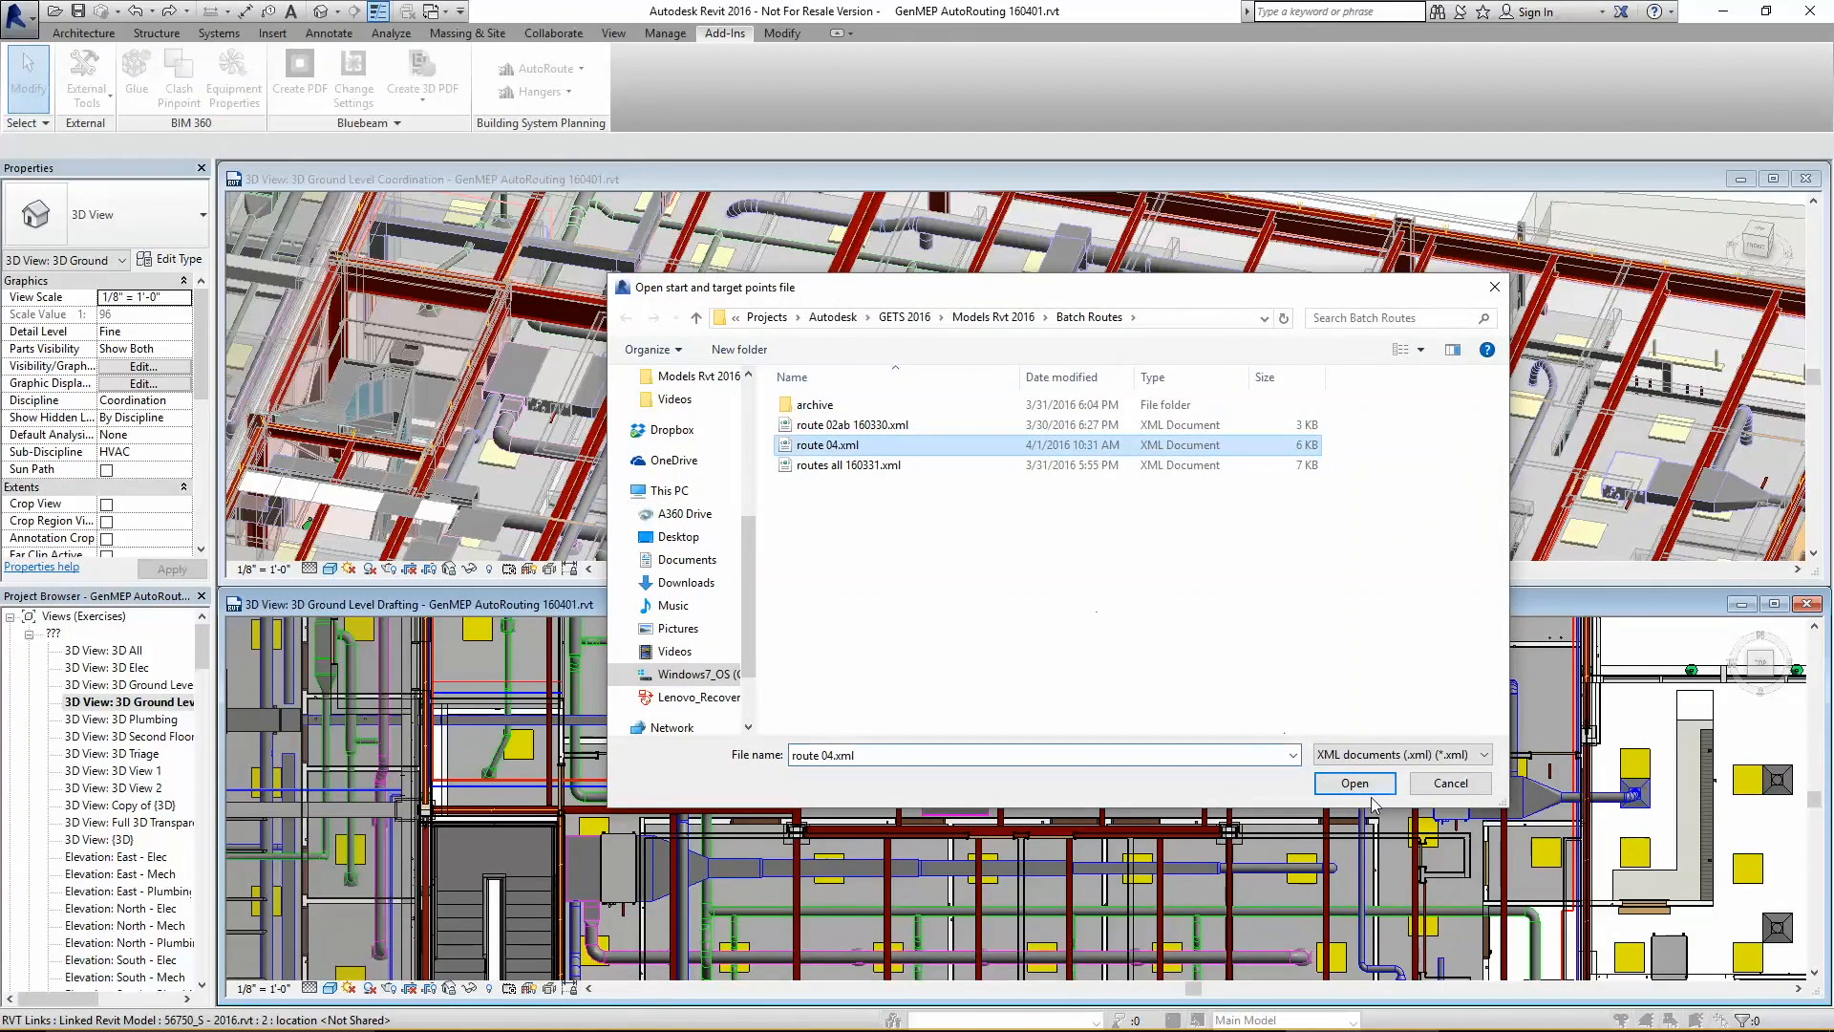
left_click(1353, 783)
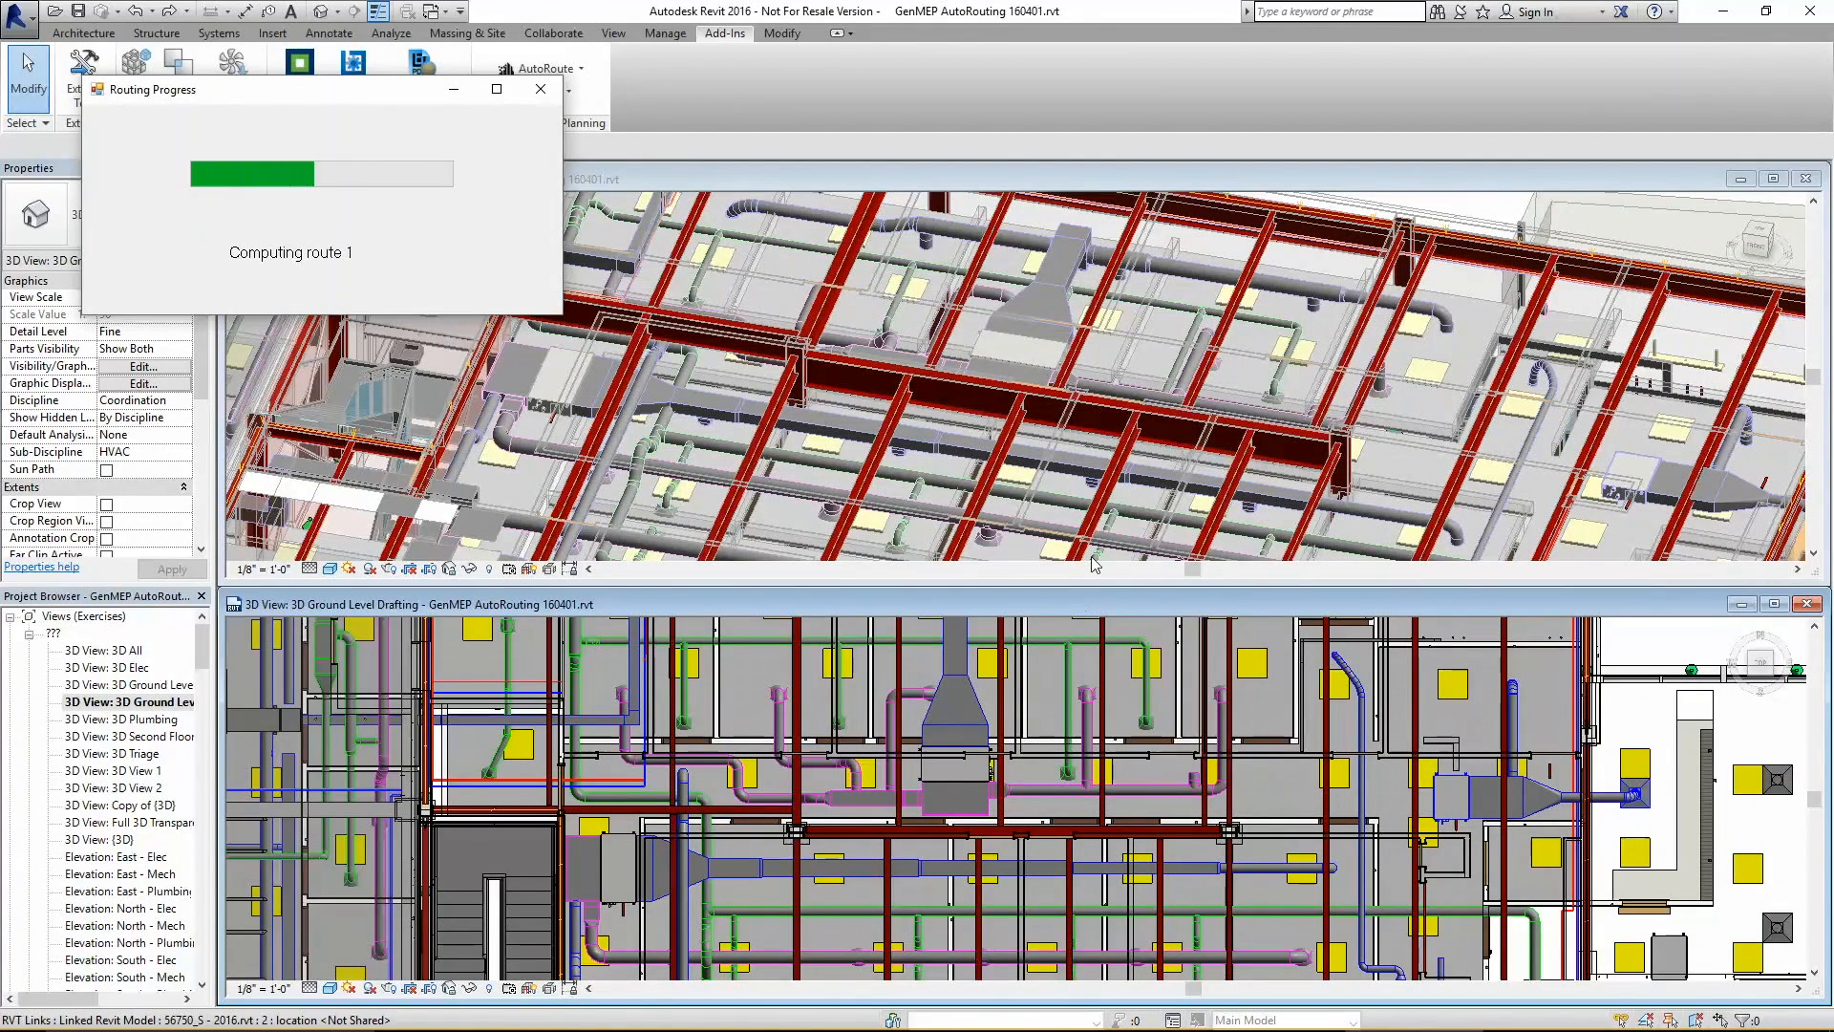